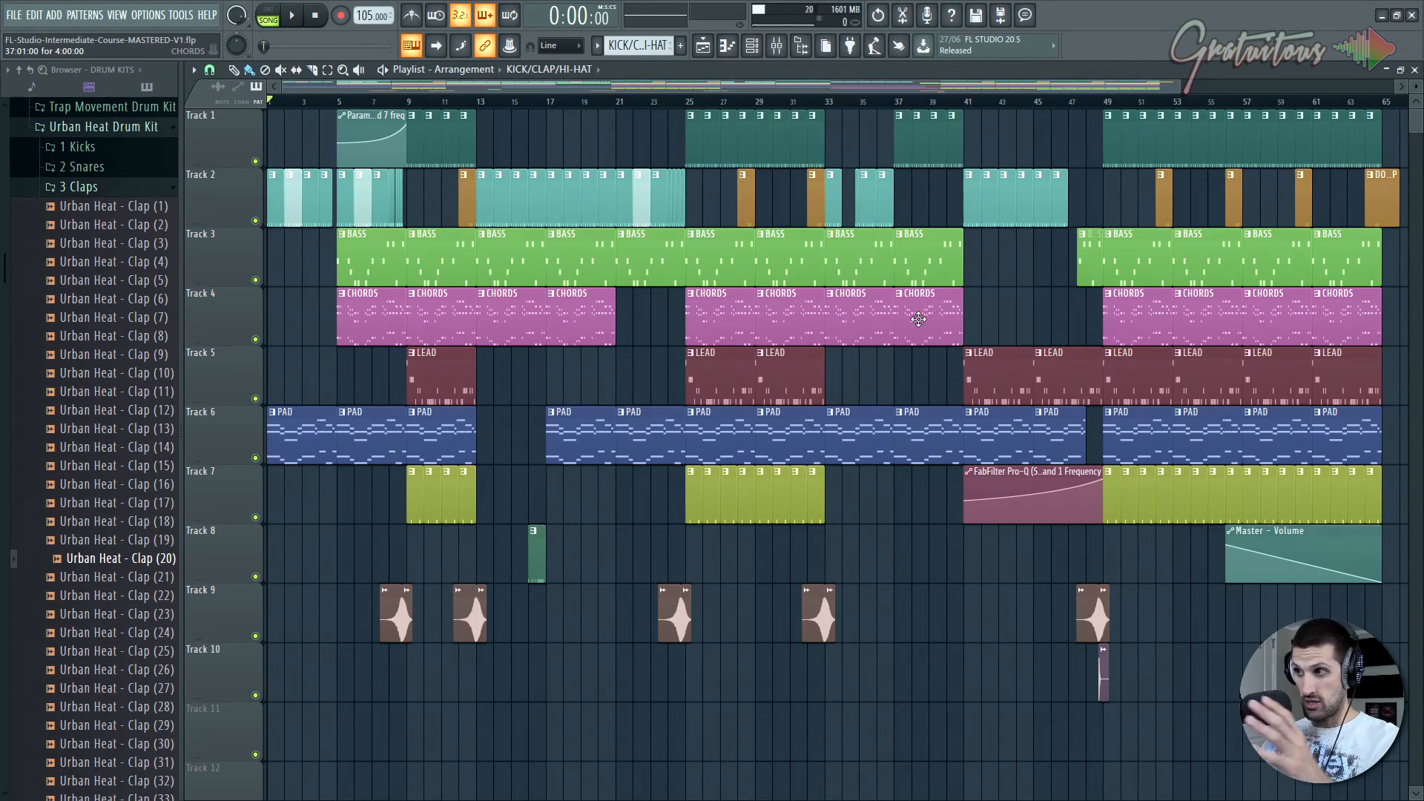
{"action": "mouse_move", "coordinate": [1168, 330]}
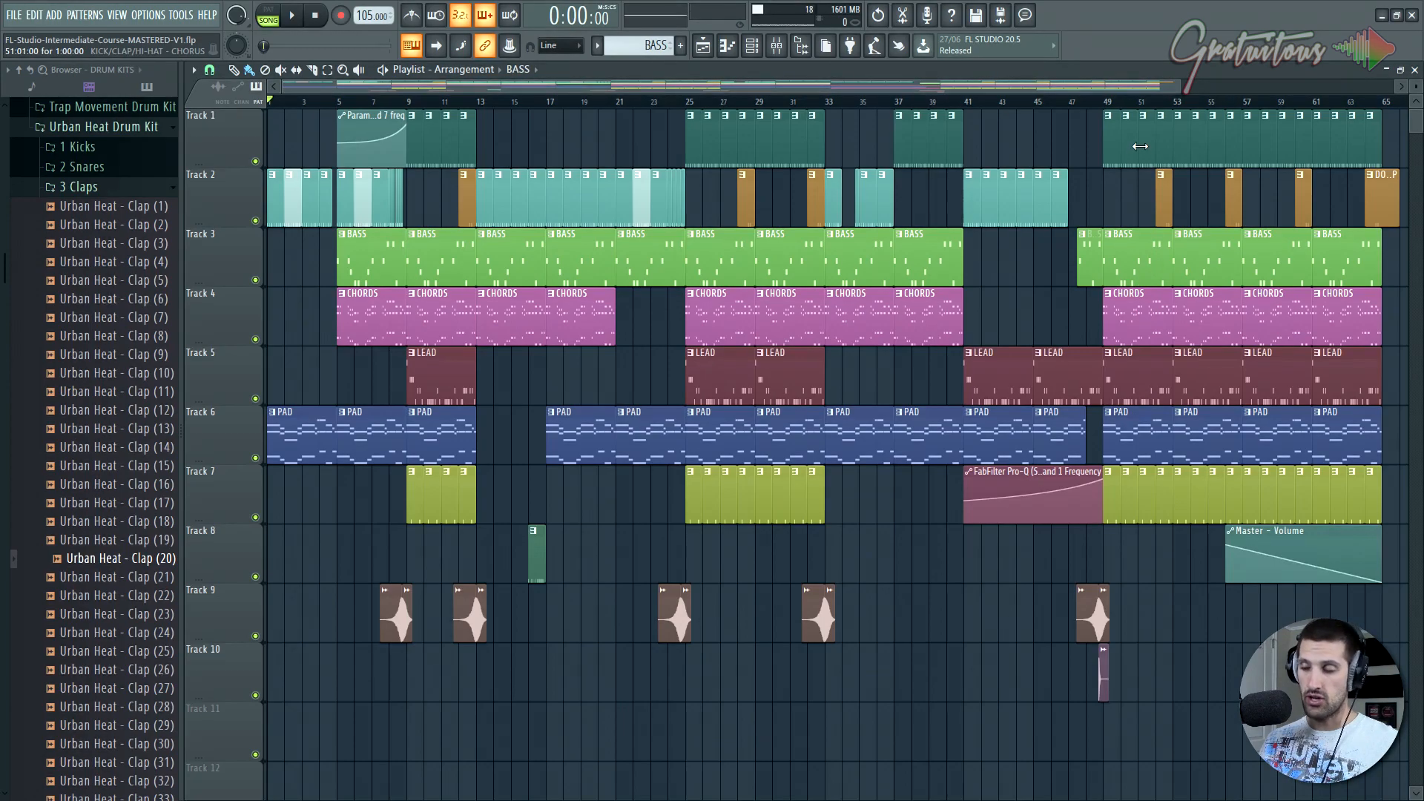
{"action": "mouse_move", "coordinate": [1028, 184]}
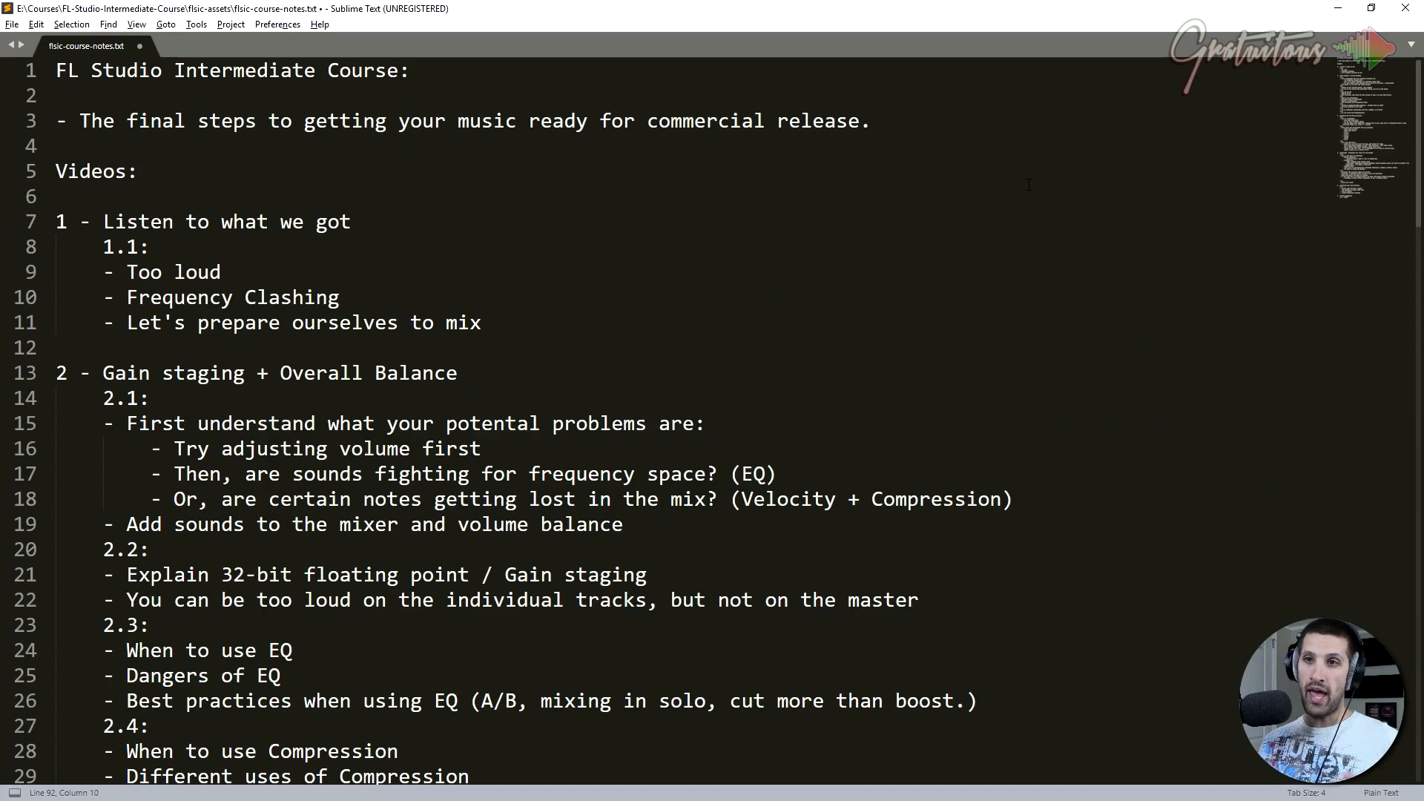
- Scroll the flsic-course-notes.txt outline through section 2 on gain staging and overall balance
{"action": "scroll", "scroll_direction": "down", "scroll_amount": 3}
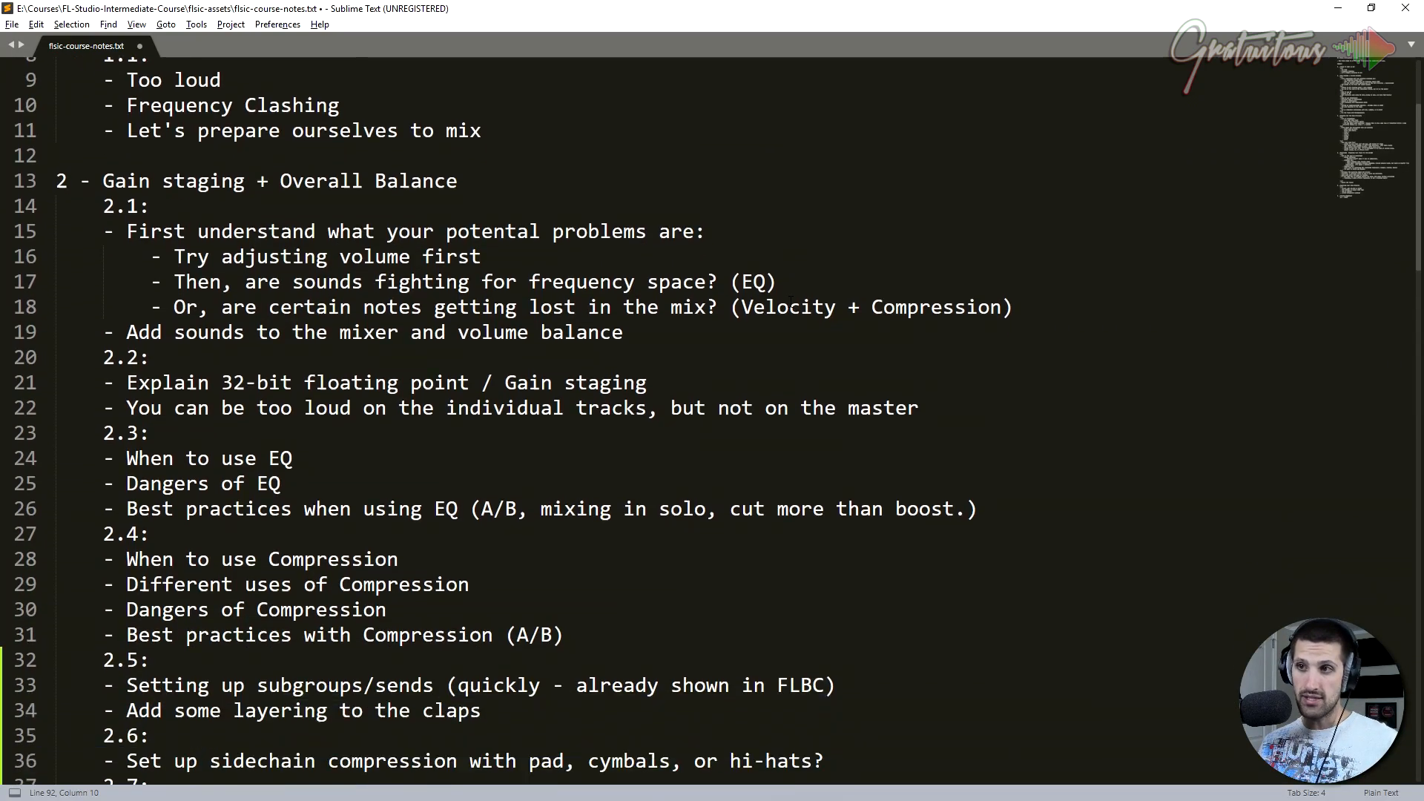
{"action": "scroll", "scroll_direction": "up", "scroll_amount": 3}
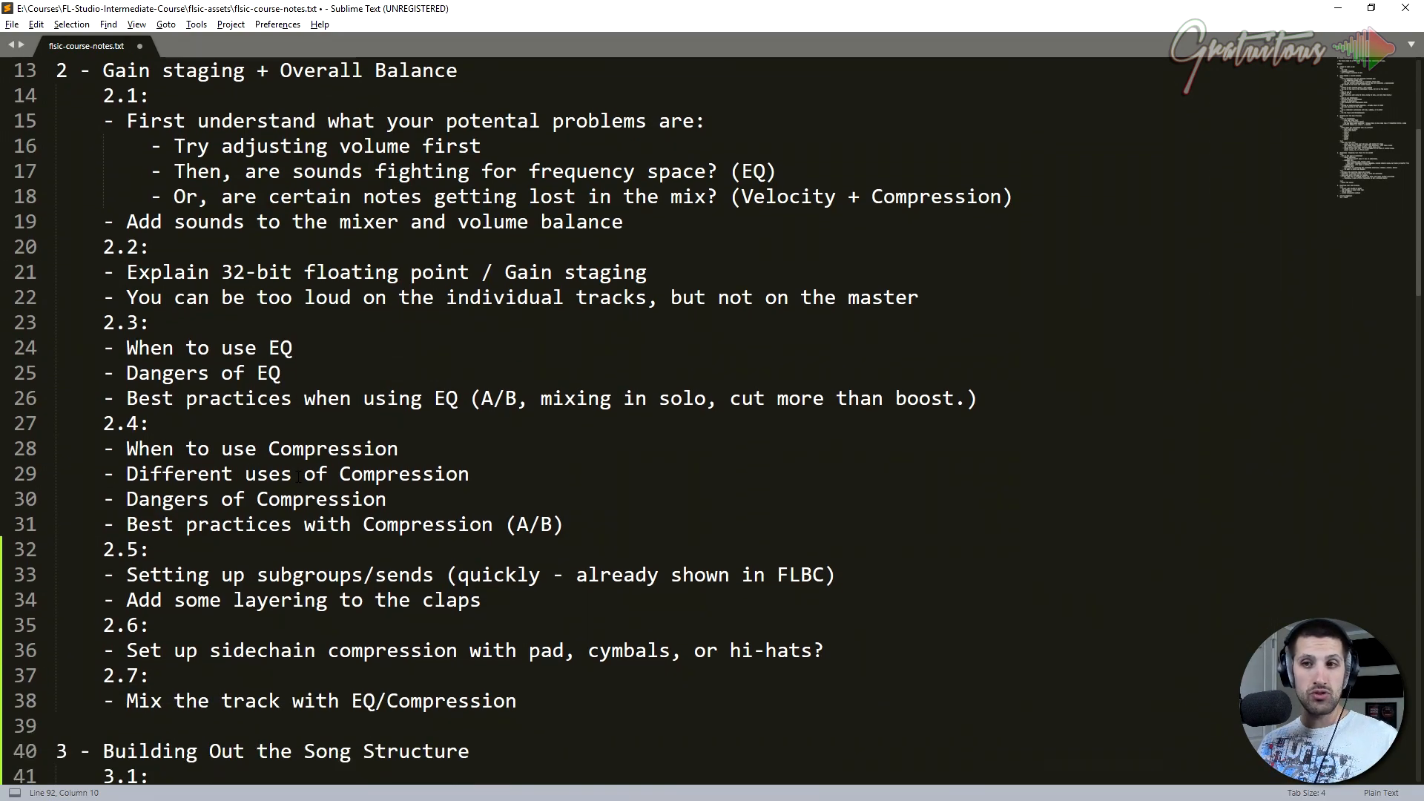
{"action": "scroll", "scroll_direction": "down", "scroll_amount": 3}
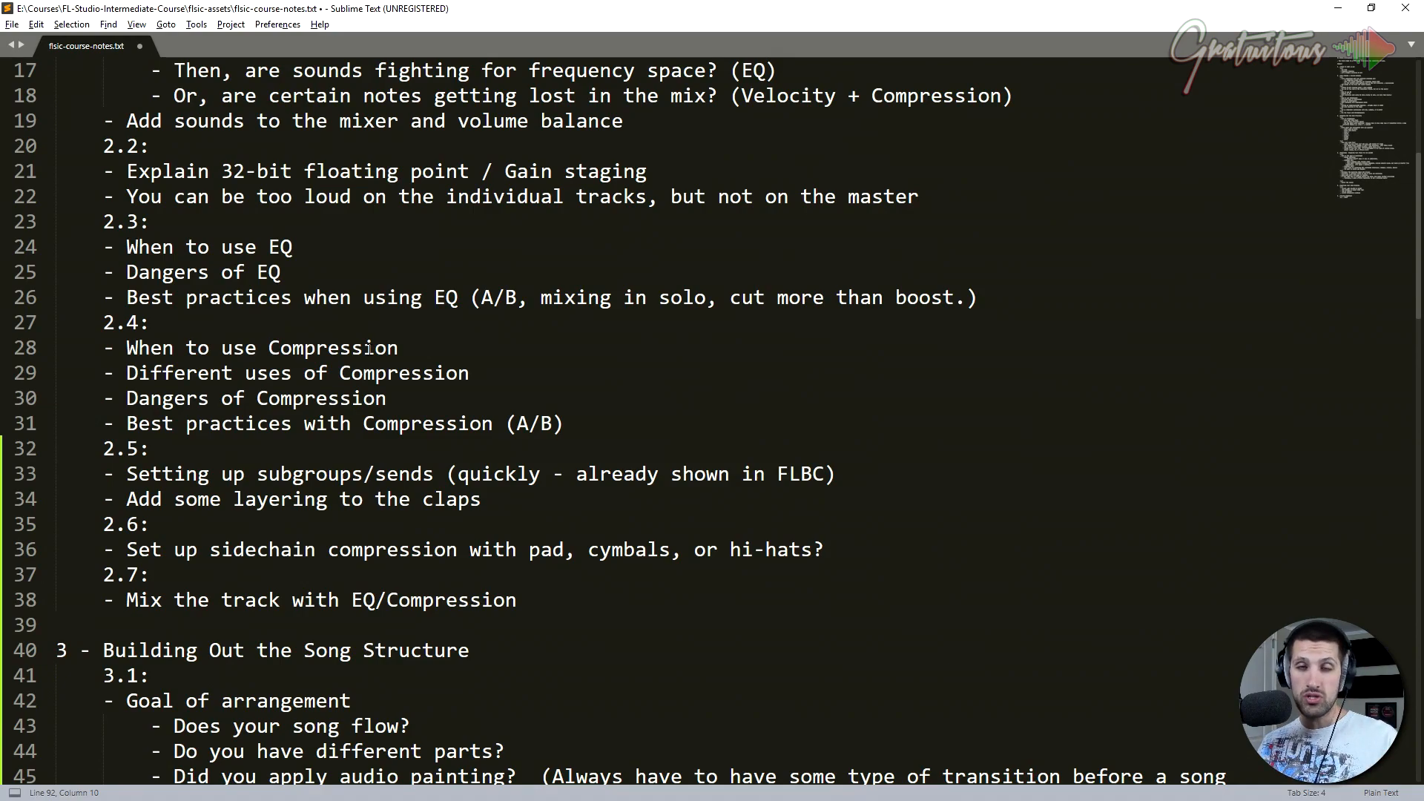
{"action": "scroll", "scroll_direction": "down", "scroll_amount": 3}
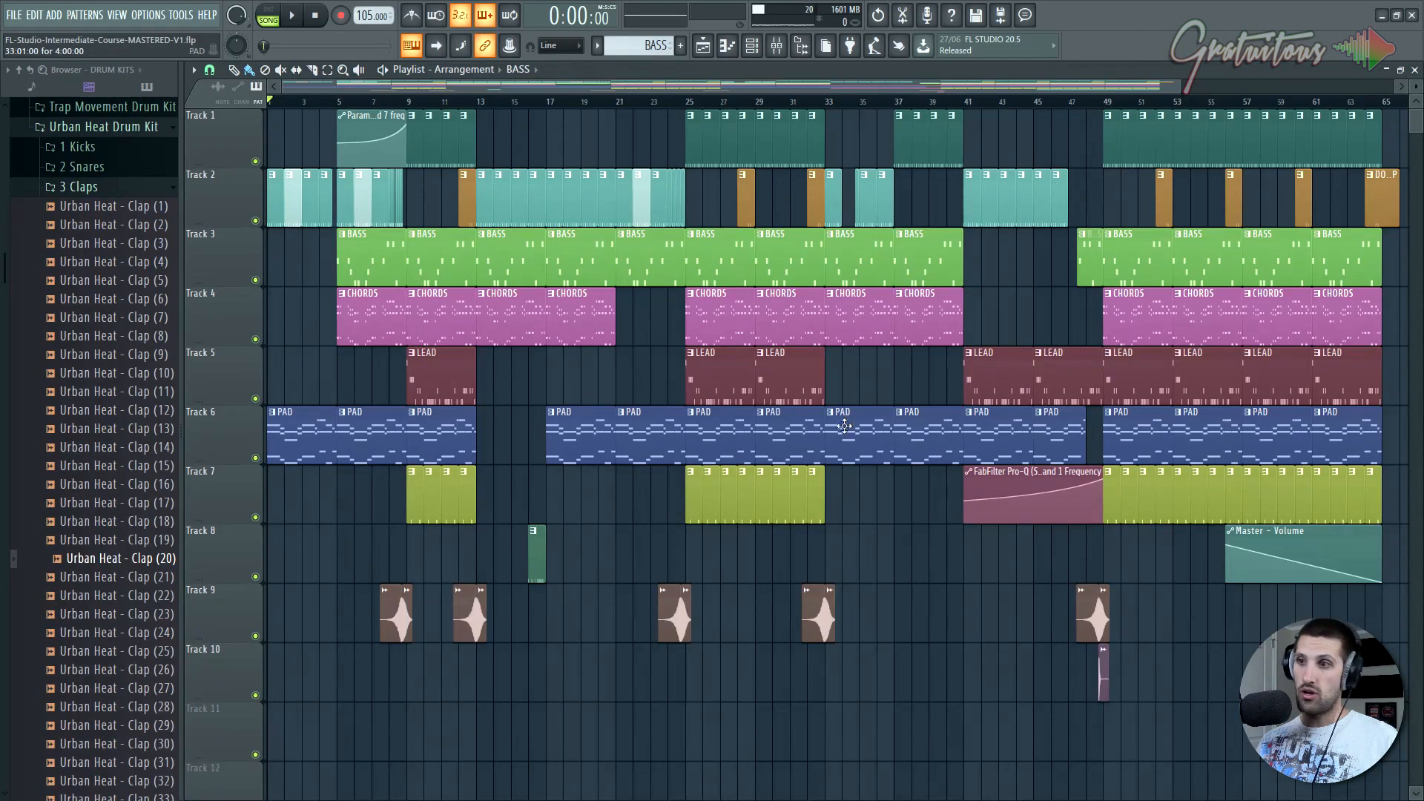
{"action": "mouse_move", "coordinate": [895, 554]}
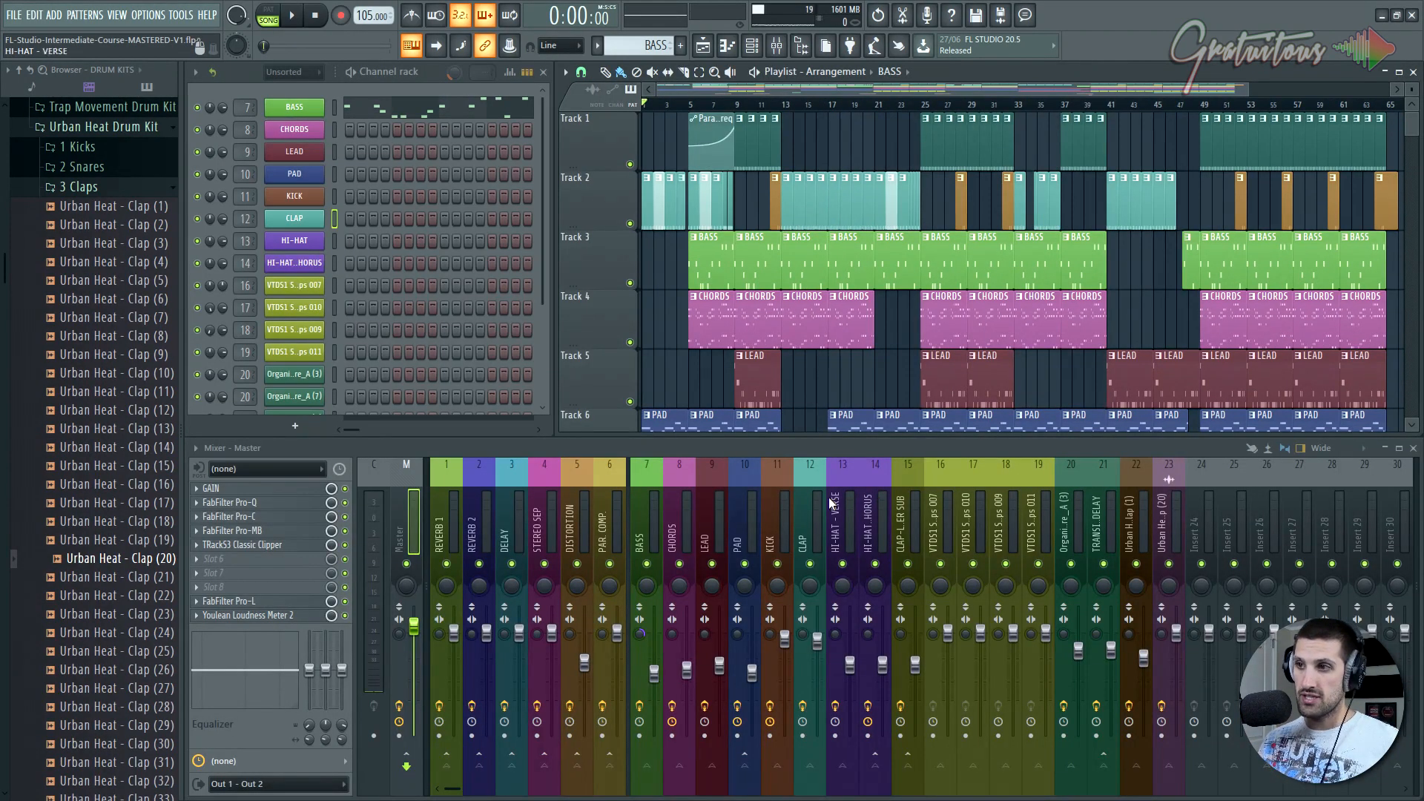
- Show the REVERB 1 insert's effect slots in the mixer beside the arrangement
{"action": "left_click", "coordinate": [445, 526]}
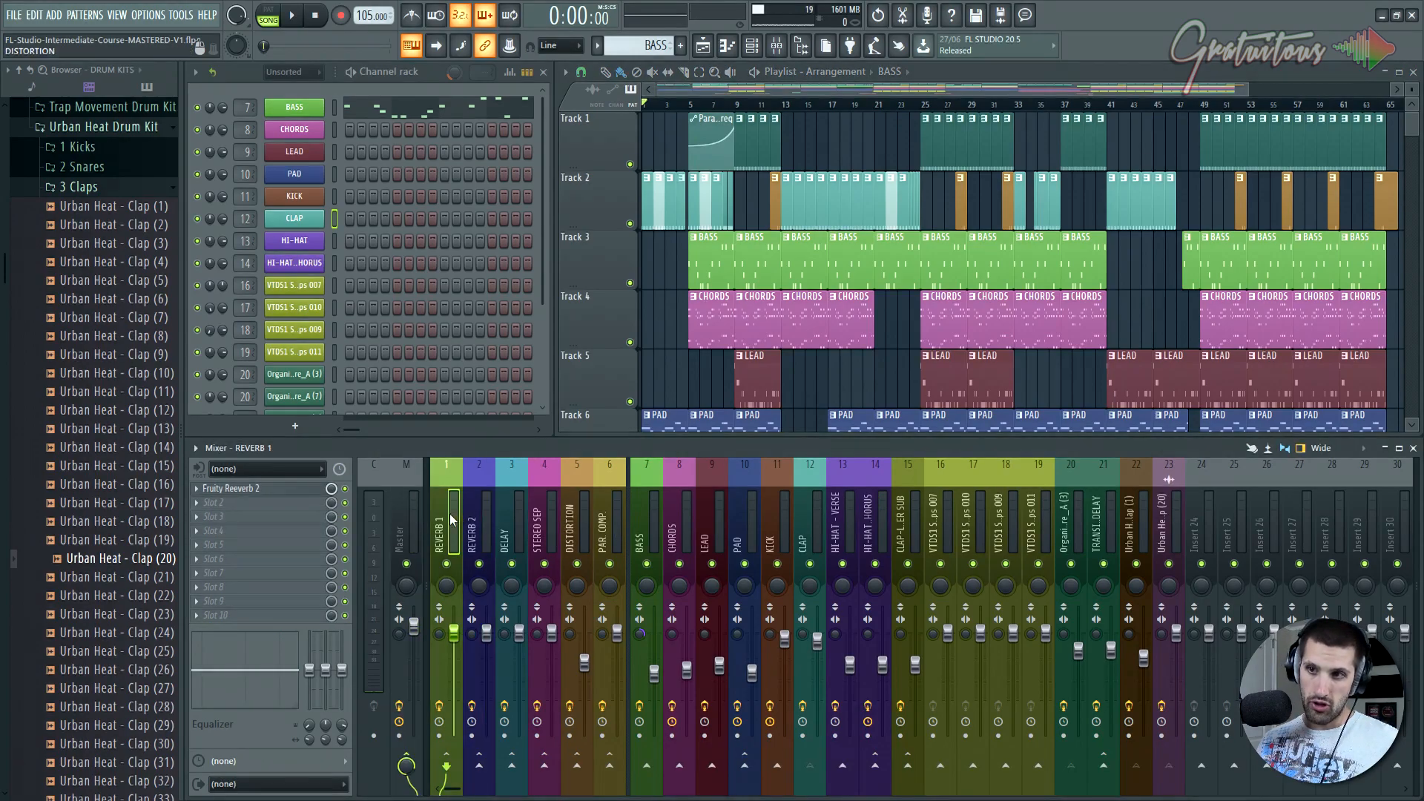
{"action": "left_click", "coordinate": [905, 532]}
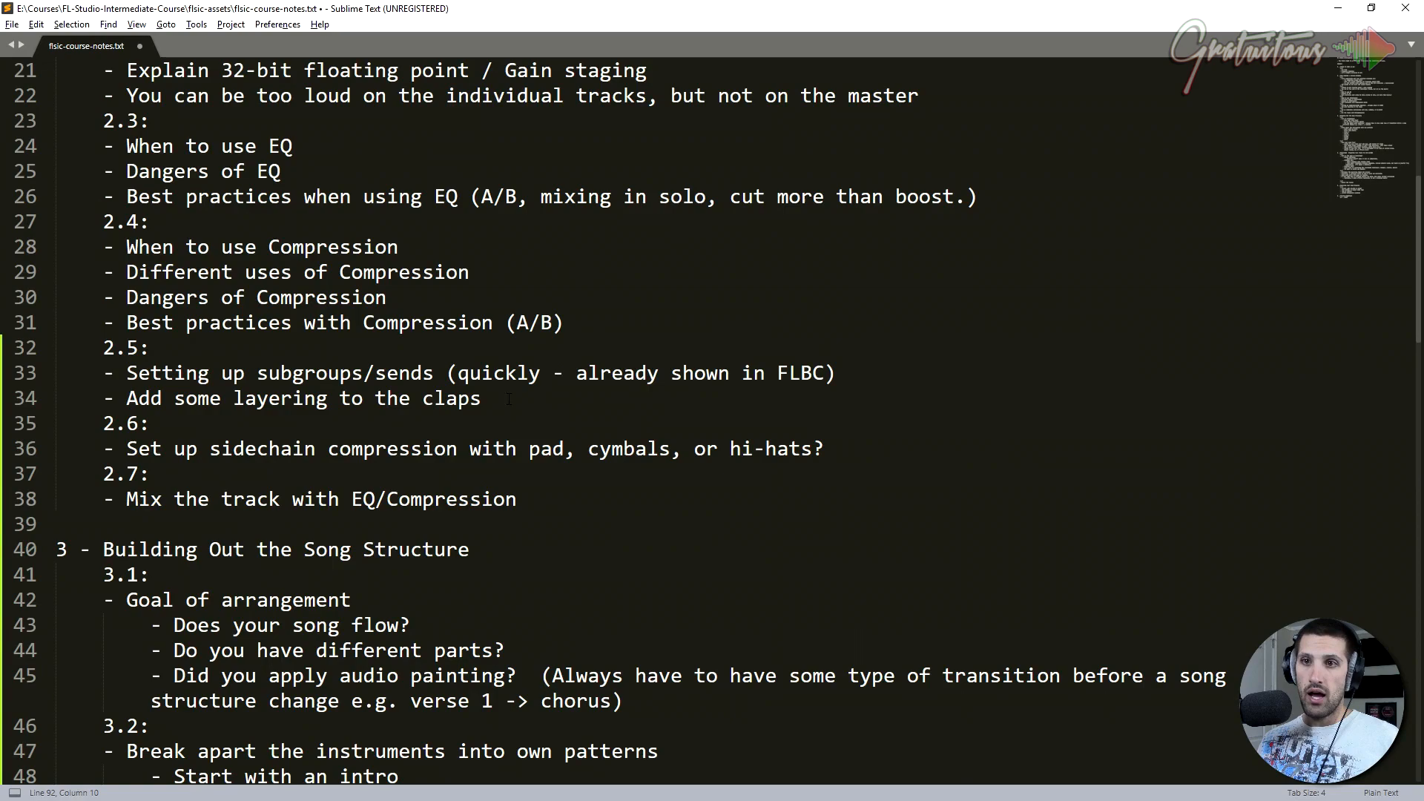
- Read down through song structure, the 'Master the track!' line and the exporting section
{"action": "scroll", "scroll_direction": "down", "scroll_amount": 3}
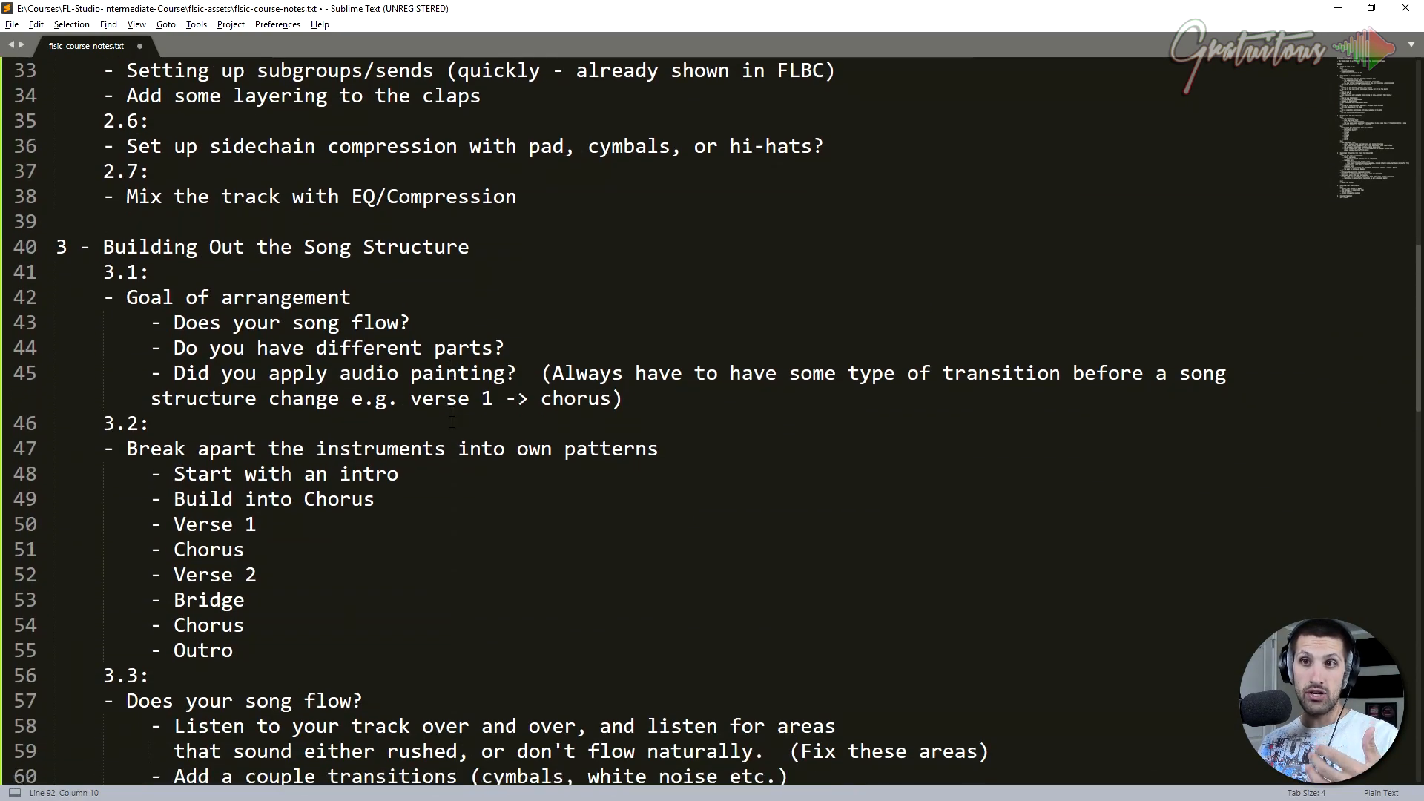
{"action": "scroll", "scroll_direction": "down", "scroll_amount": 3}
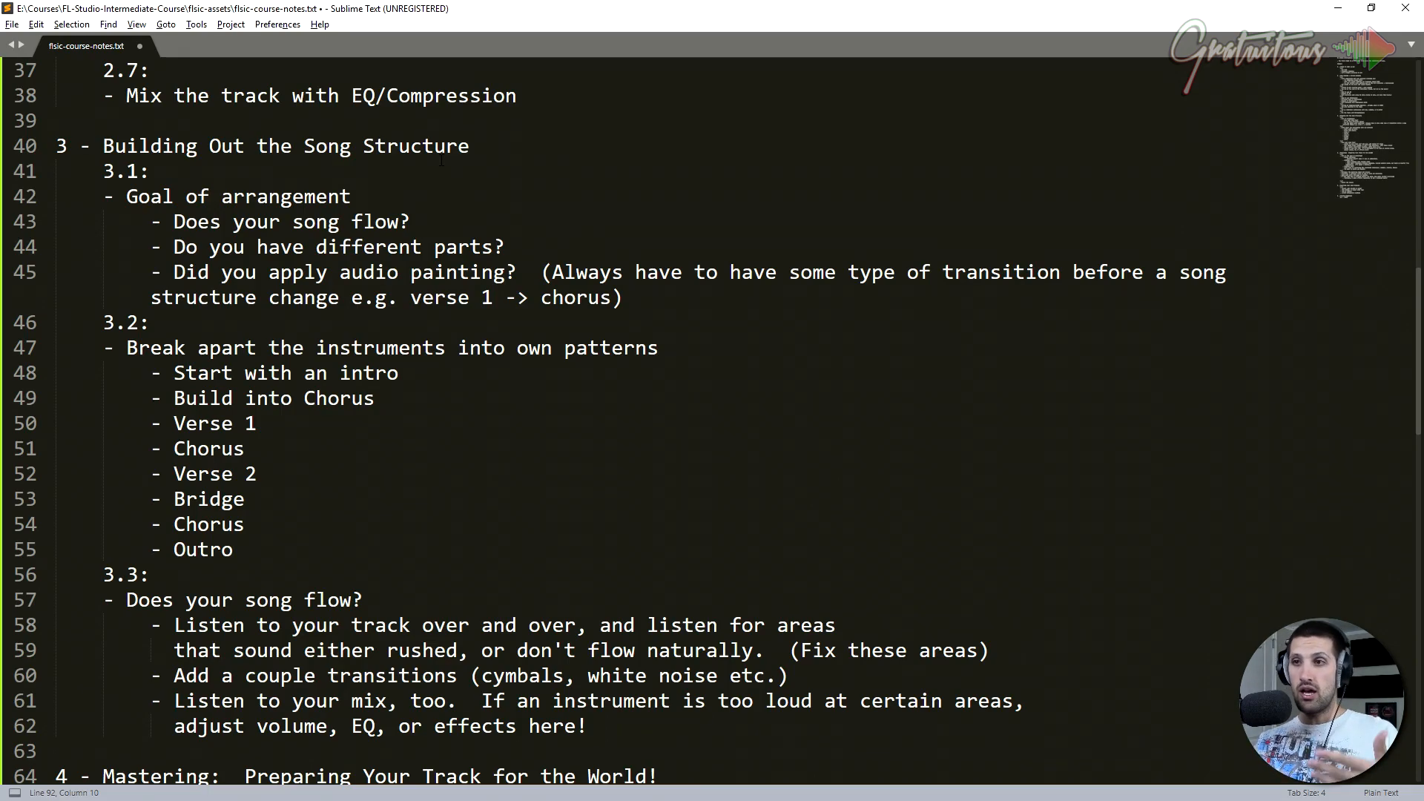
{"action": "scroll", "scroll_direction": "down", "scroll_amount": 3}
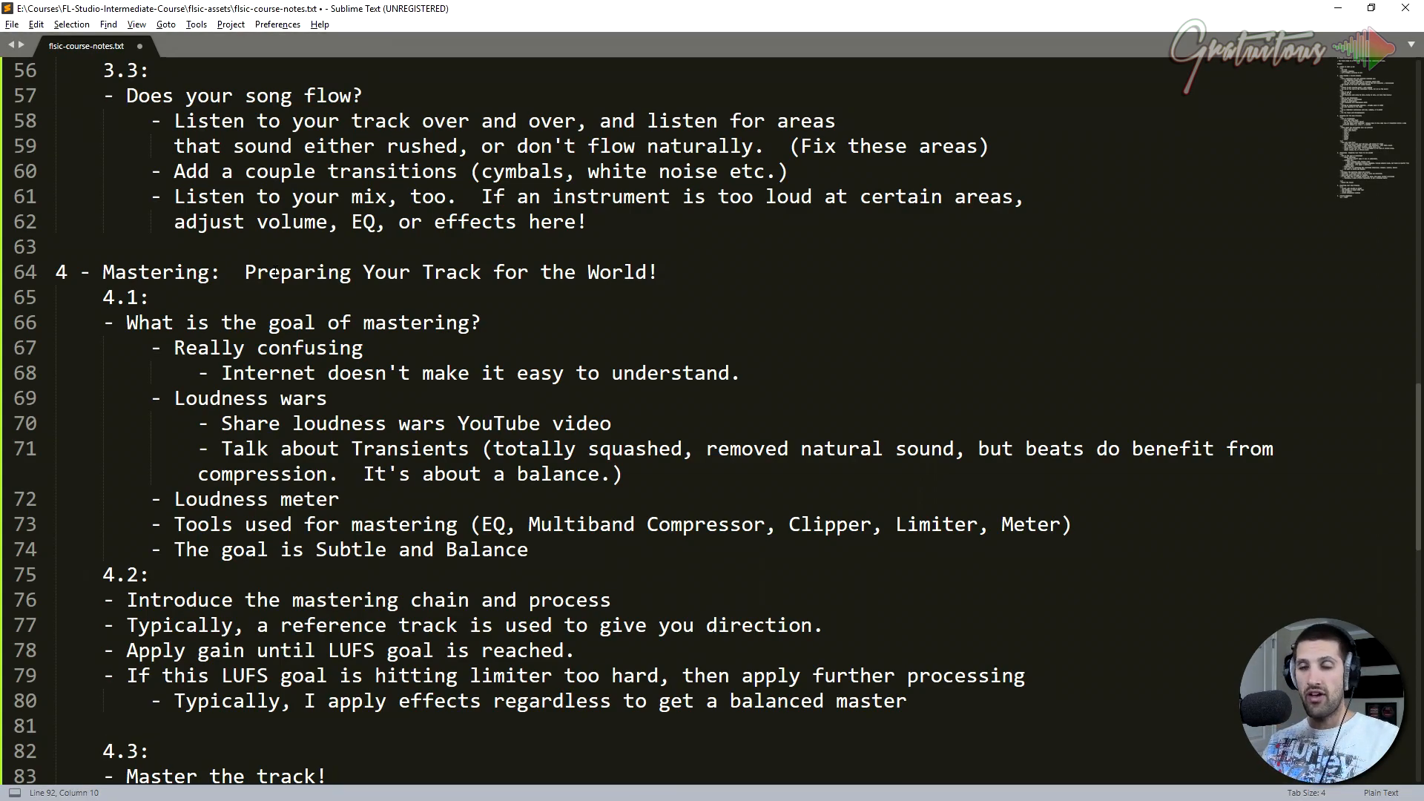
{"action": "scroll", "scroll_direction": "down", "scroll_amount": 3}
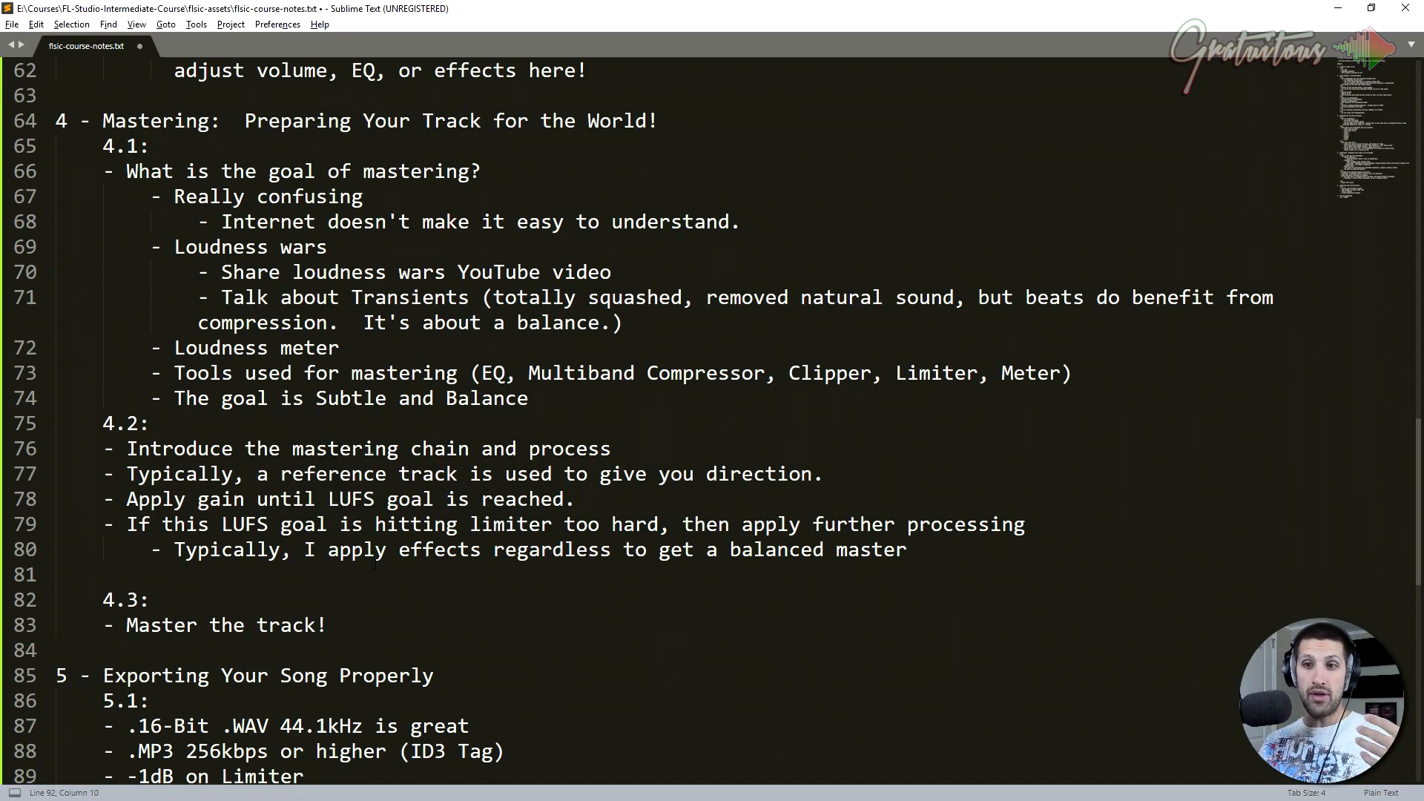
{"action": "left_click", "coordinate": [327, 624]}
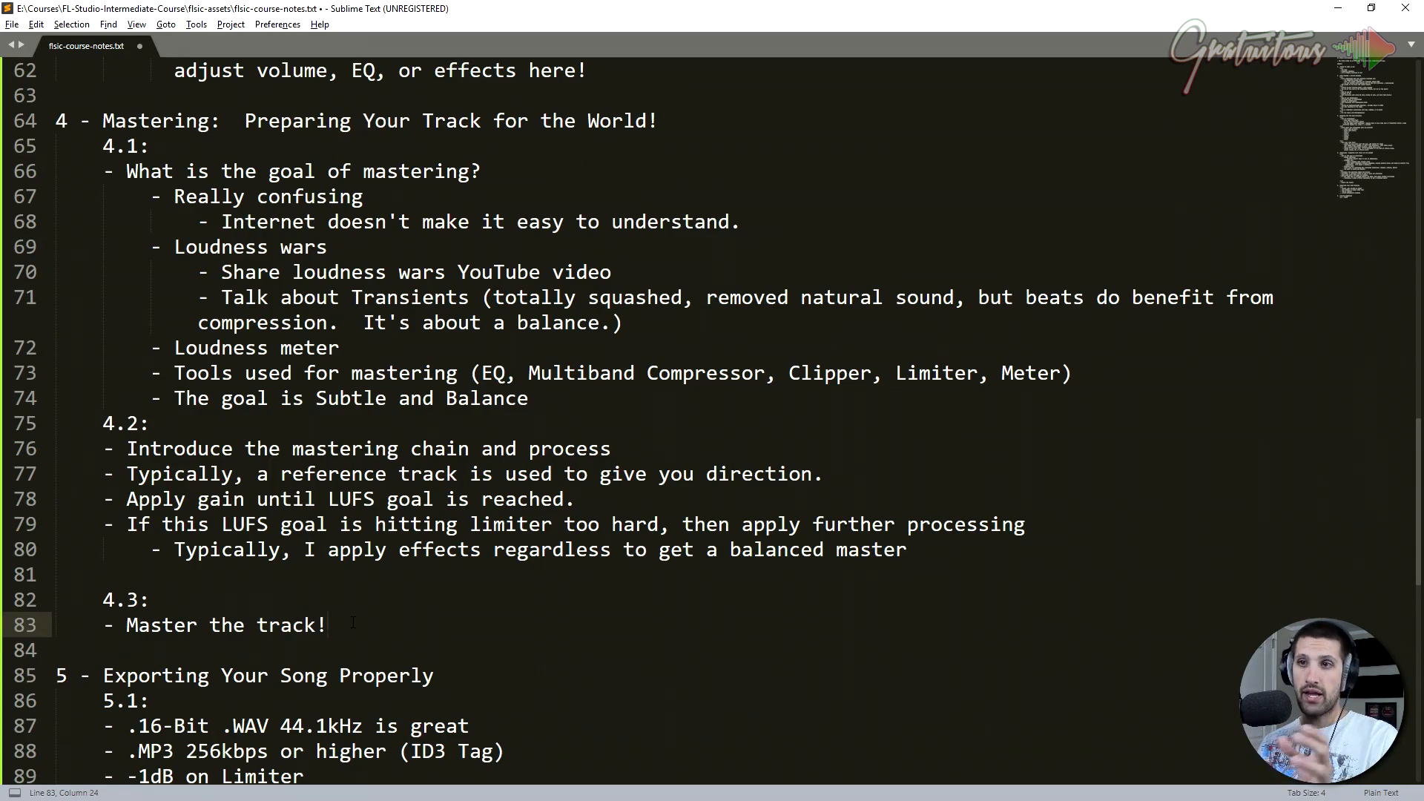
{"action": "scroll", "scroll_direction": "down", "scroll_amount": 3}
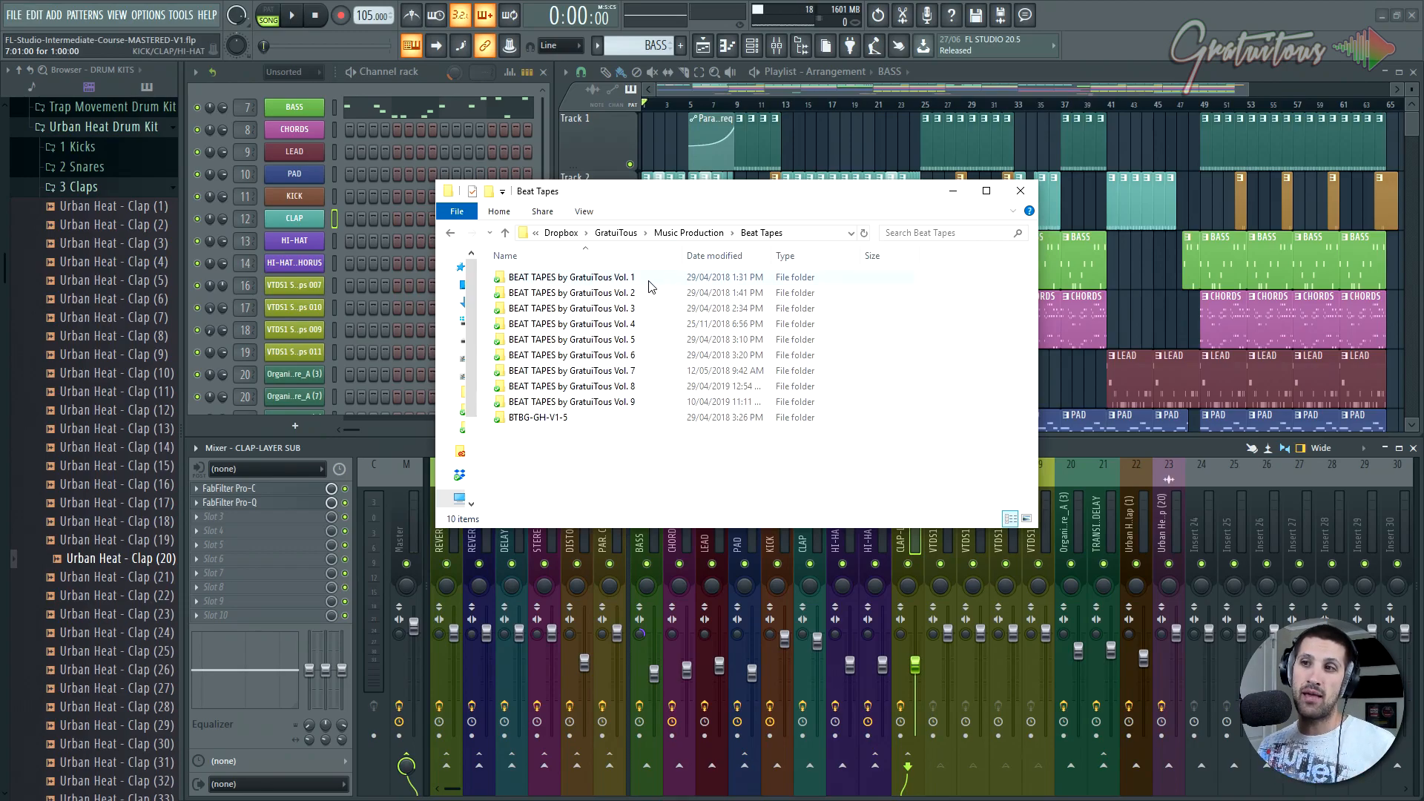
- Highlight beat tape volumes 1 through 8 in the Beat Tapes folder, then clear the selection
{"action": "left_click", "coordinate": [570, 386]}
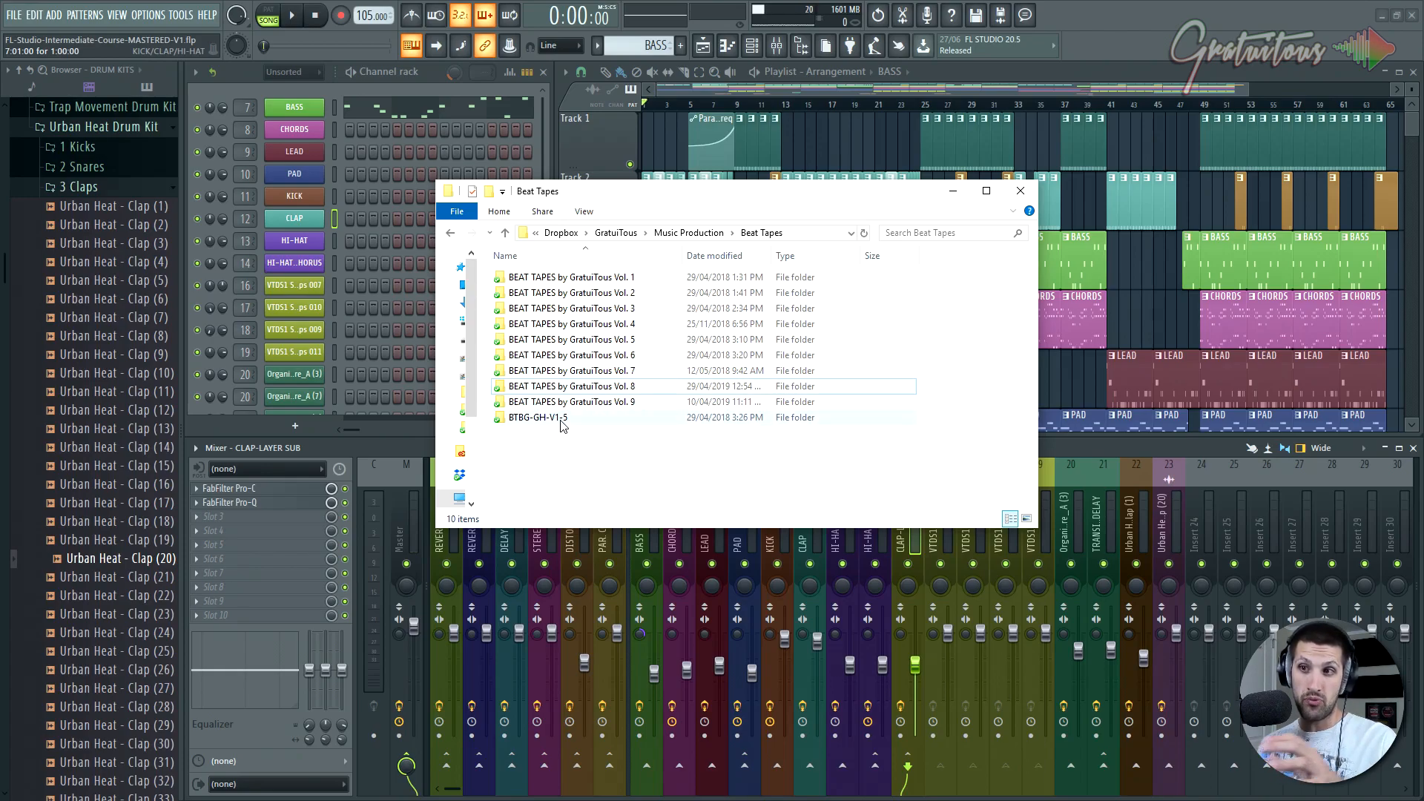
{"action": "mouse_move", "coordinate": [544, 417]}
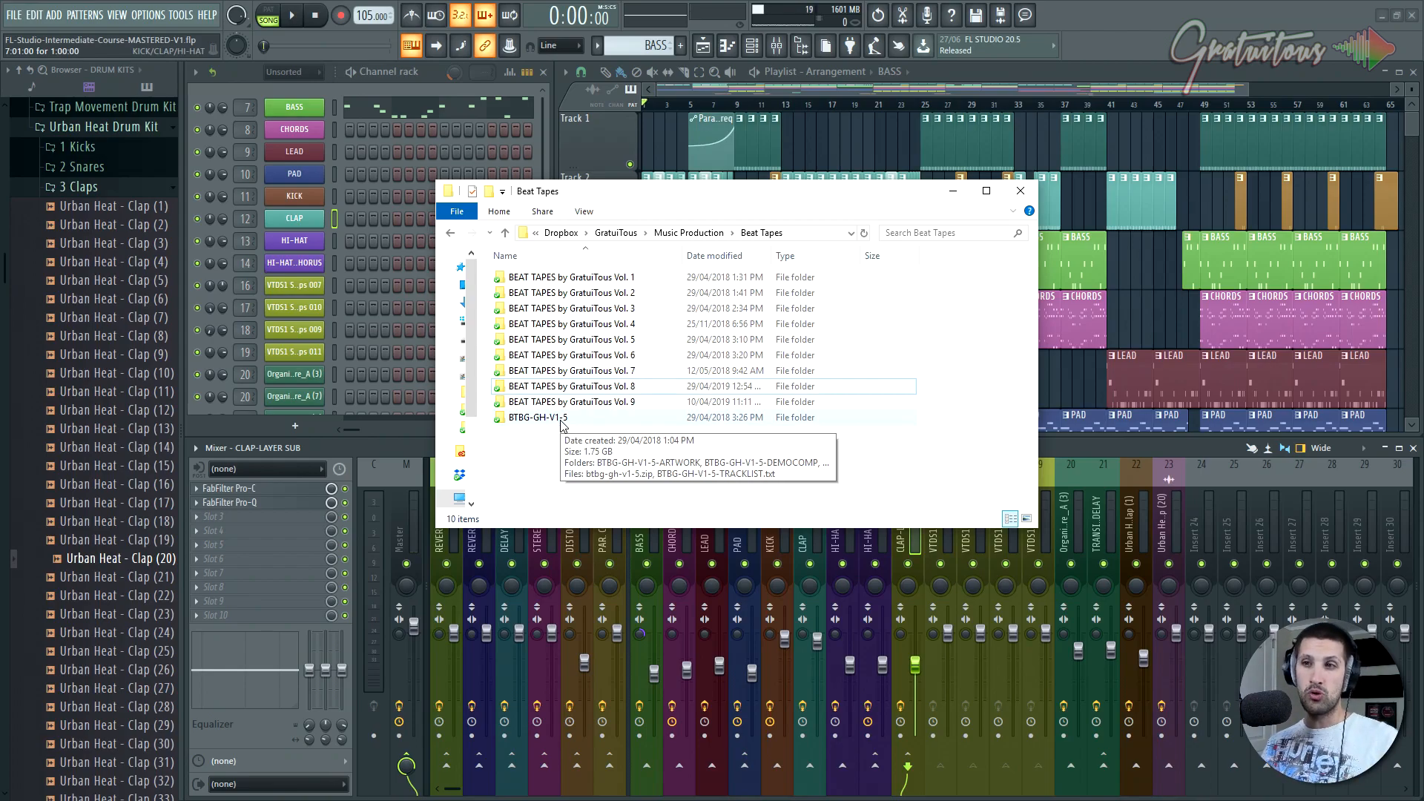
{"action": "mouse_move", "coordinate": [573, 400]}
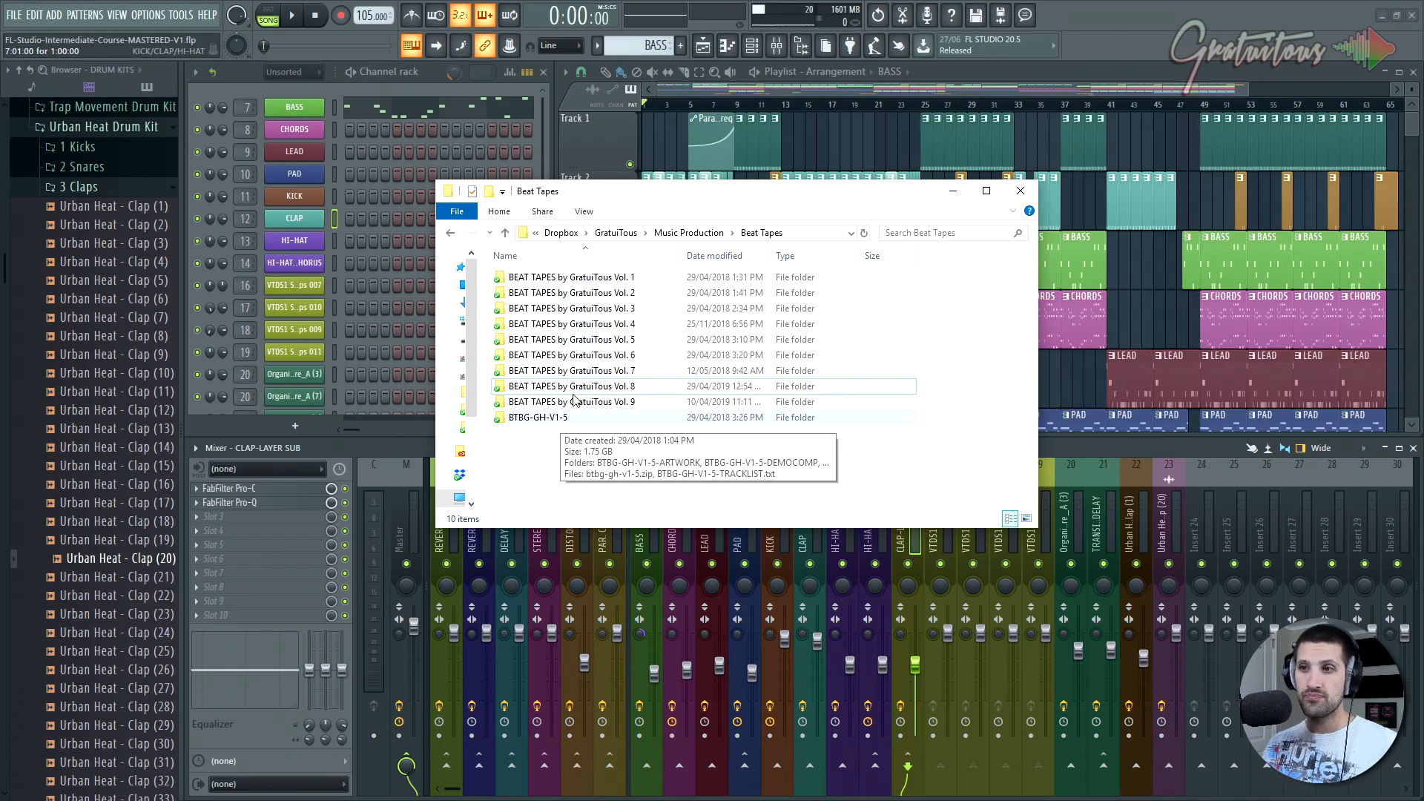
{"action": "left_click", "coordinate": [570, 385]}
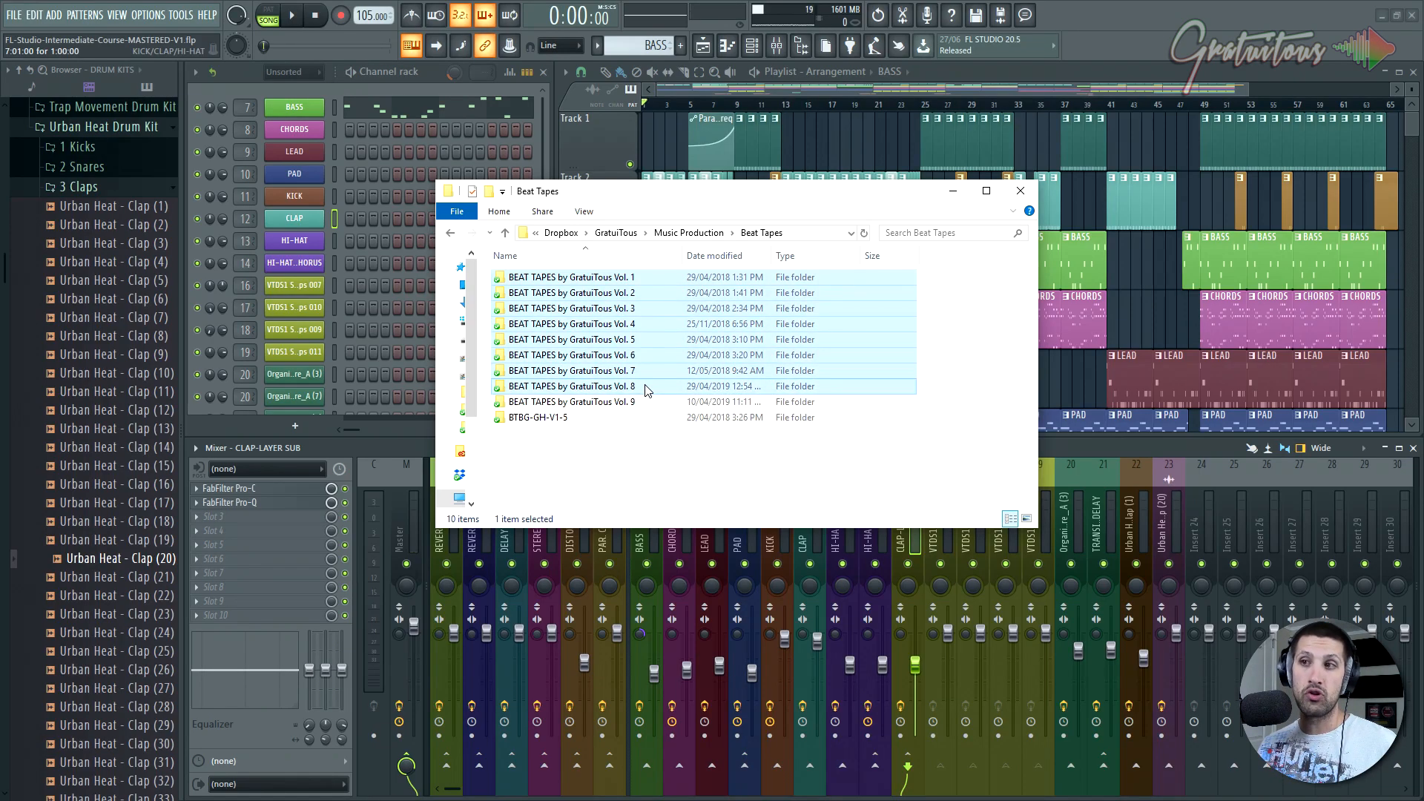
{"action": "left_click", "coordinate": [571, 308]}
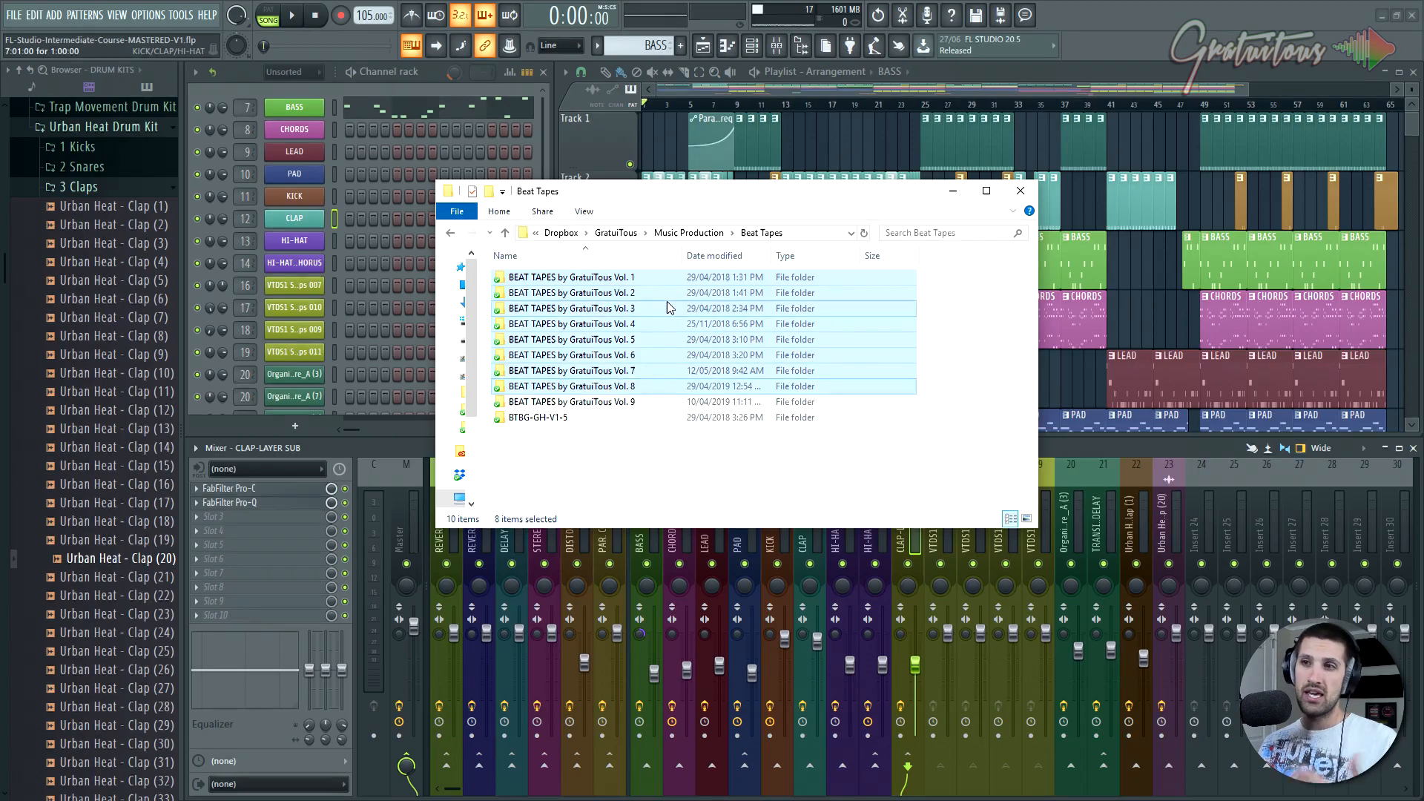
{"action": "mouse_move", "coordinate": [668, 309]}
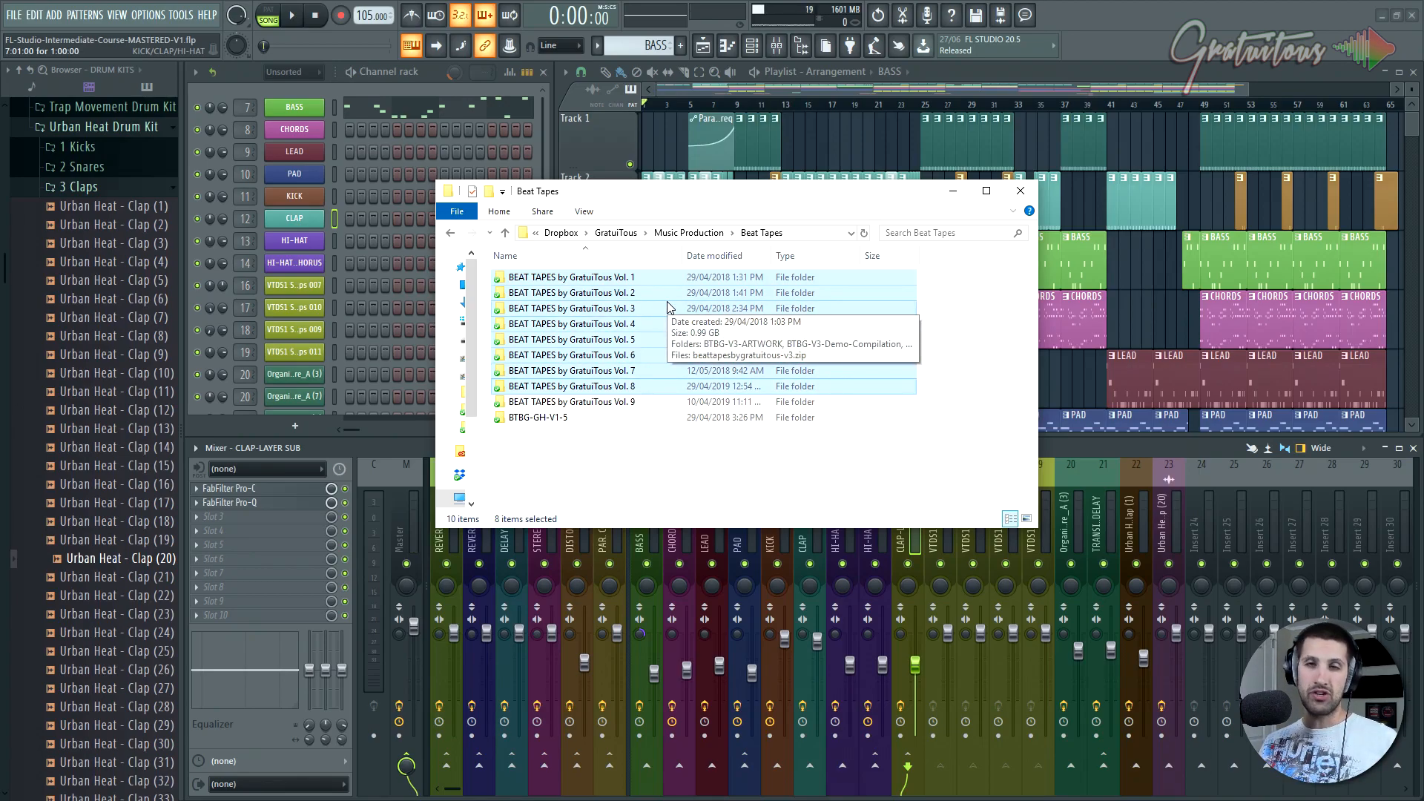
{"action": "mouse_move", "coordinate": [666, 292]}
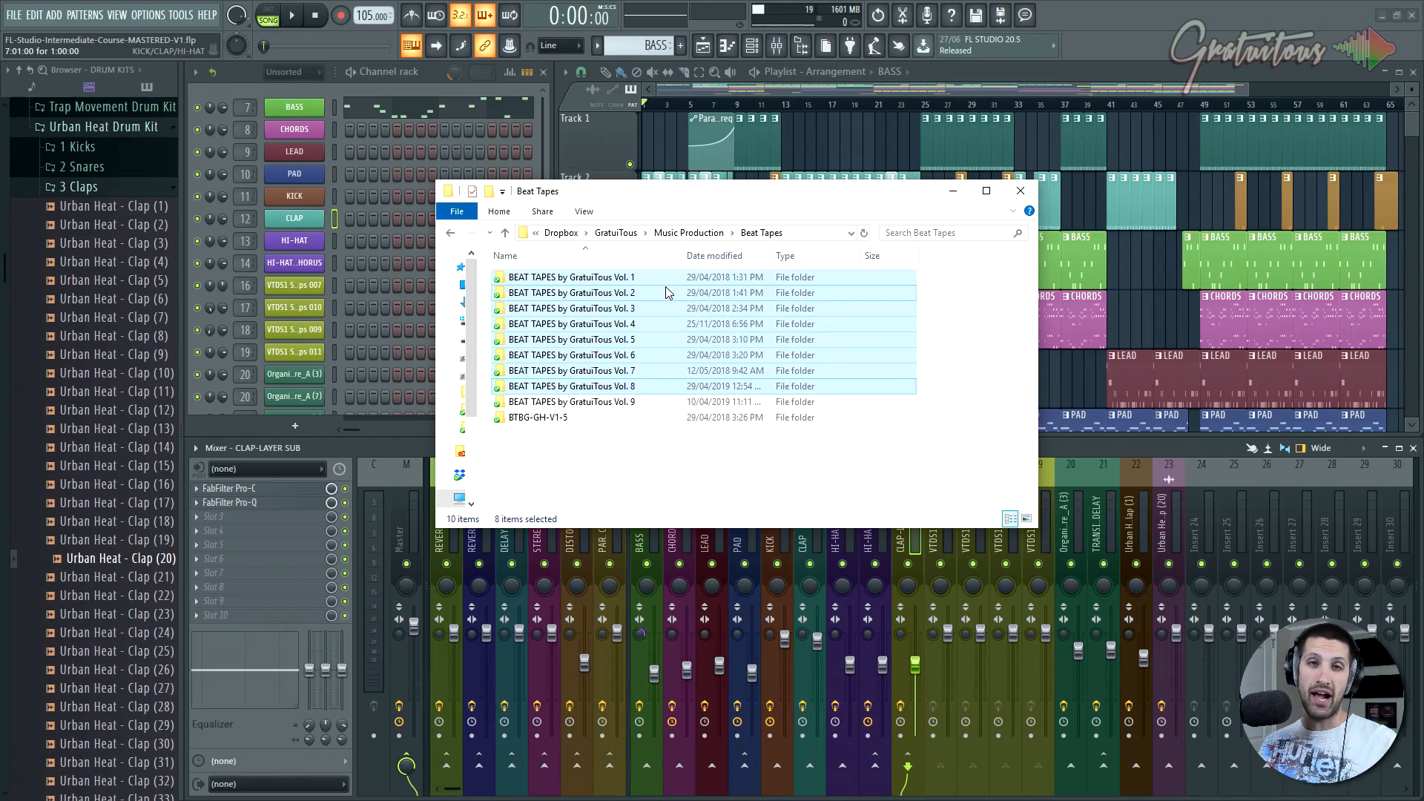
{"action": "mouse_move", "coordinate": [669, 418]}
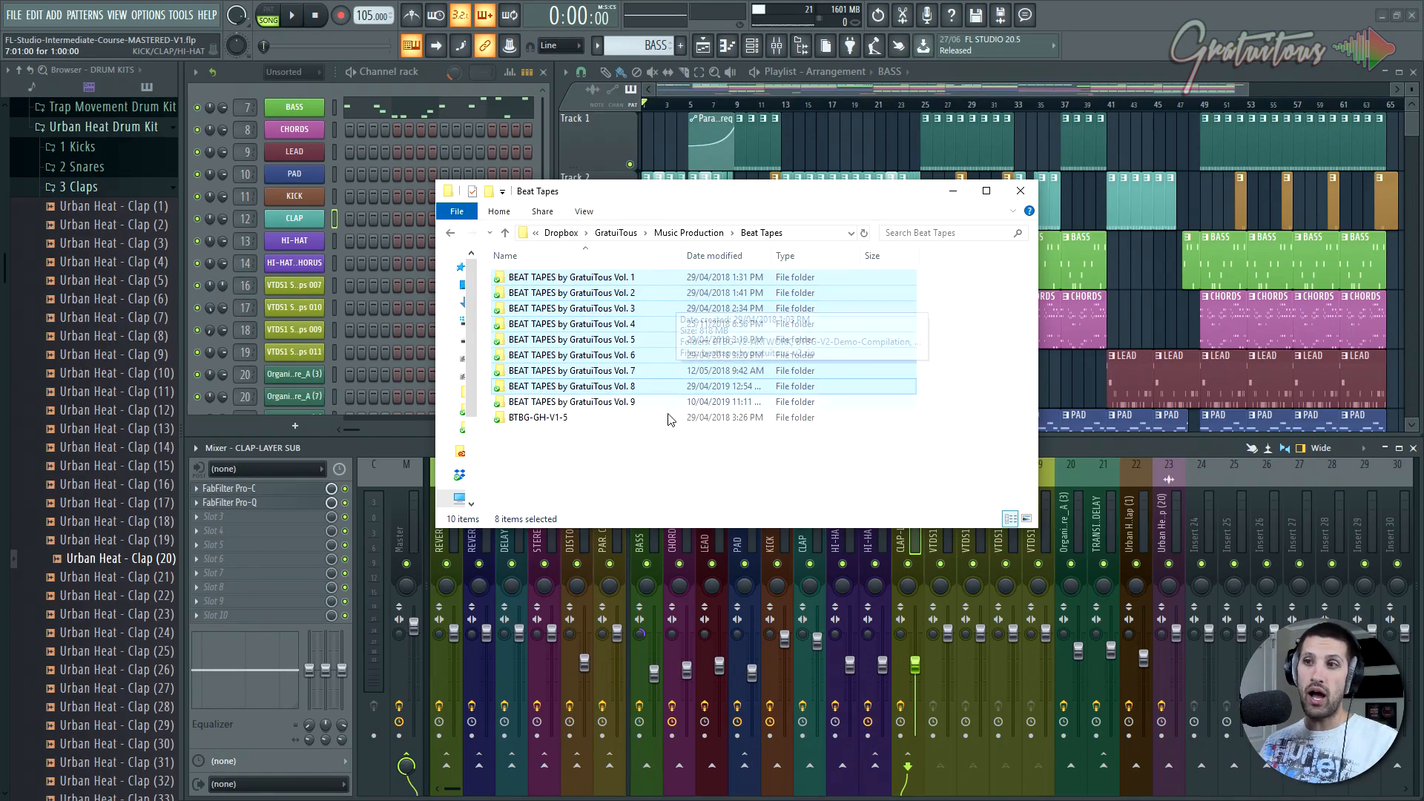
{"action": "left_click", "coordinate": [663, 446]}
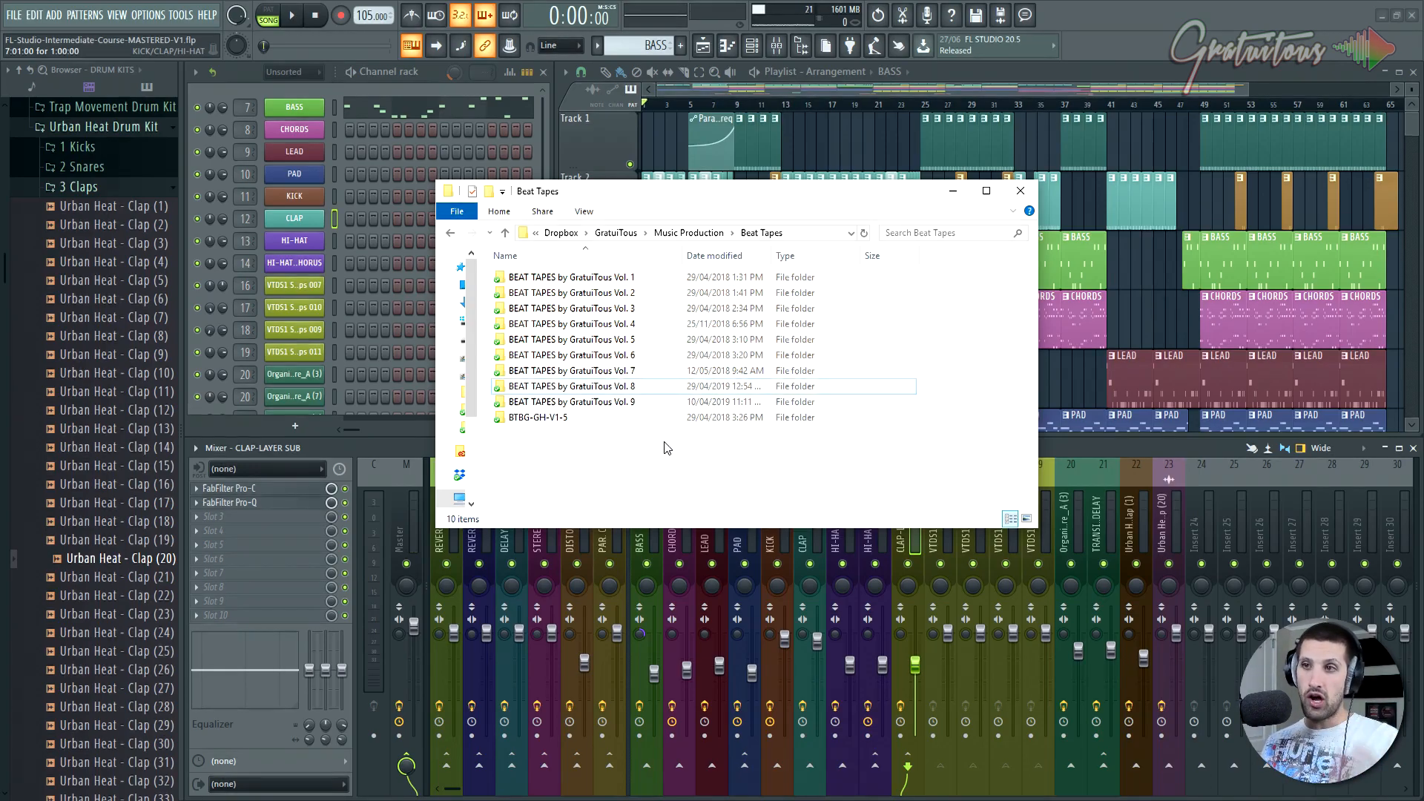